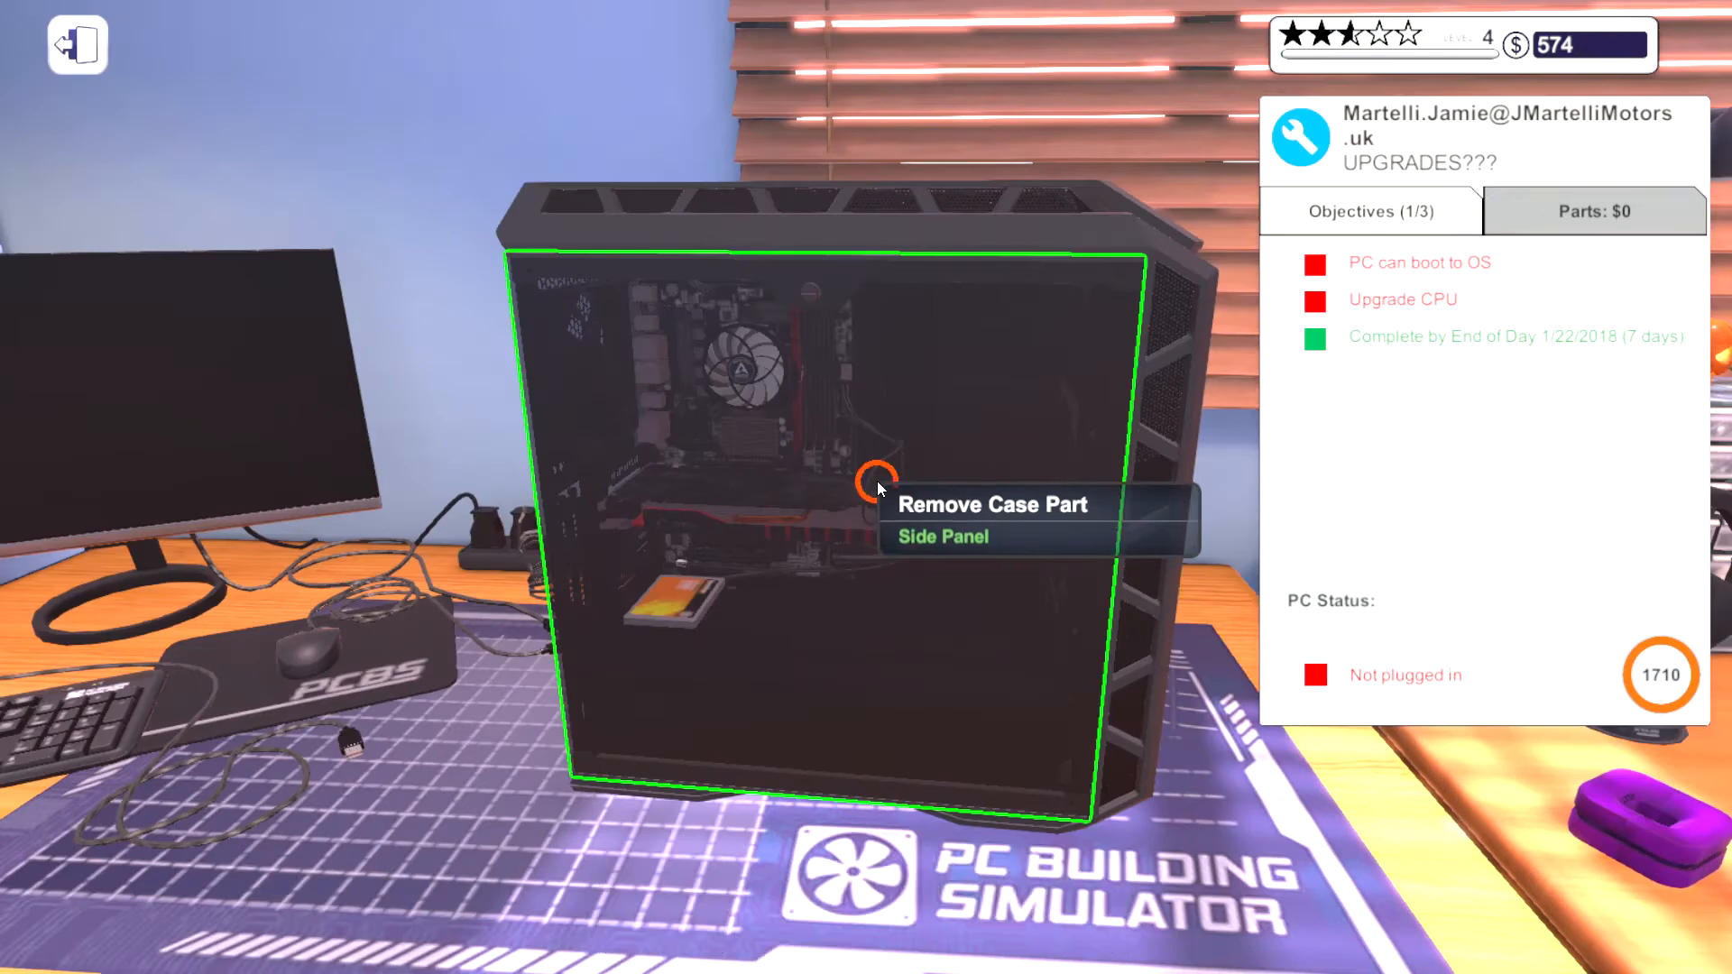
# Step: Remove the side panel from the customer's case to expose the motherboard and cooler
pyautogui.click(942, 534)
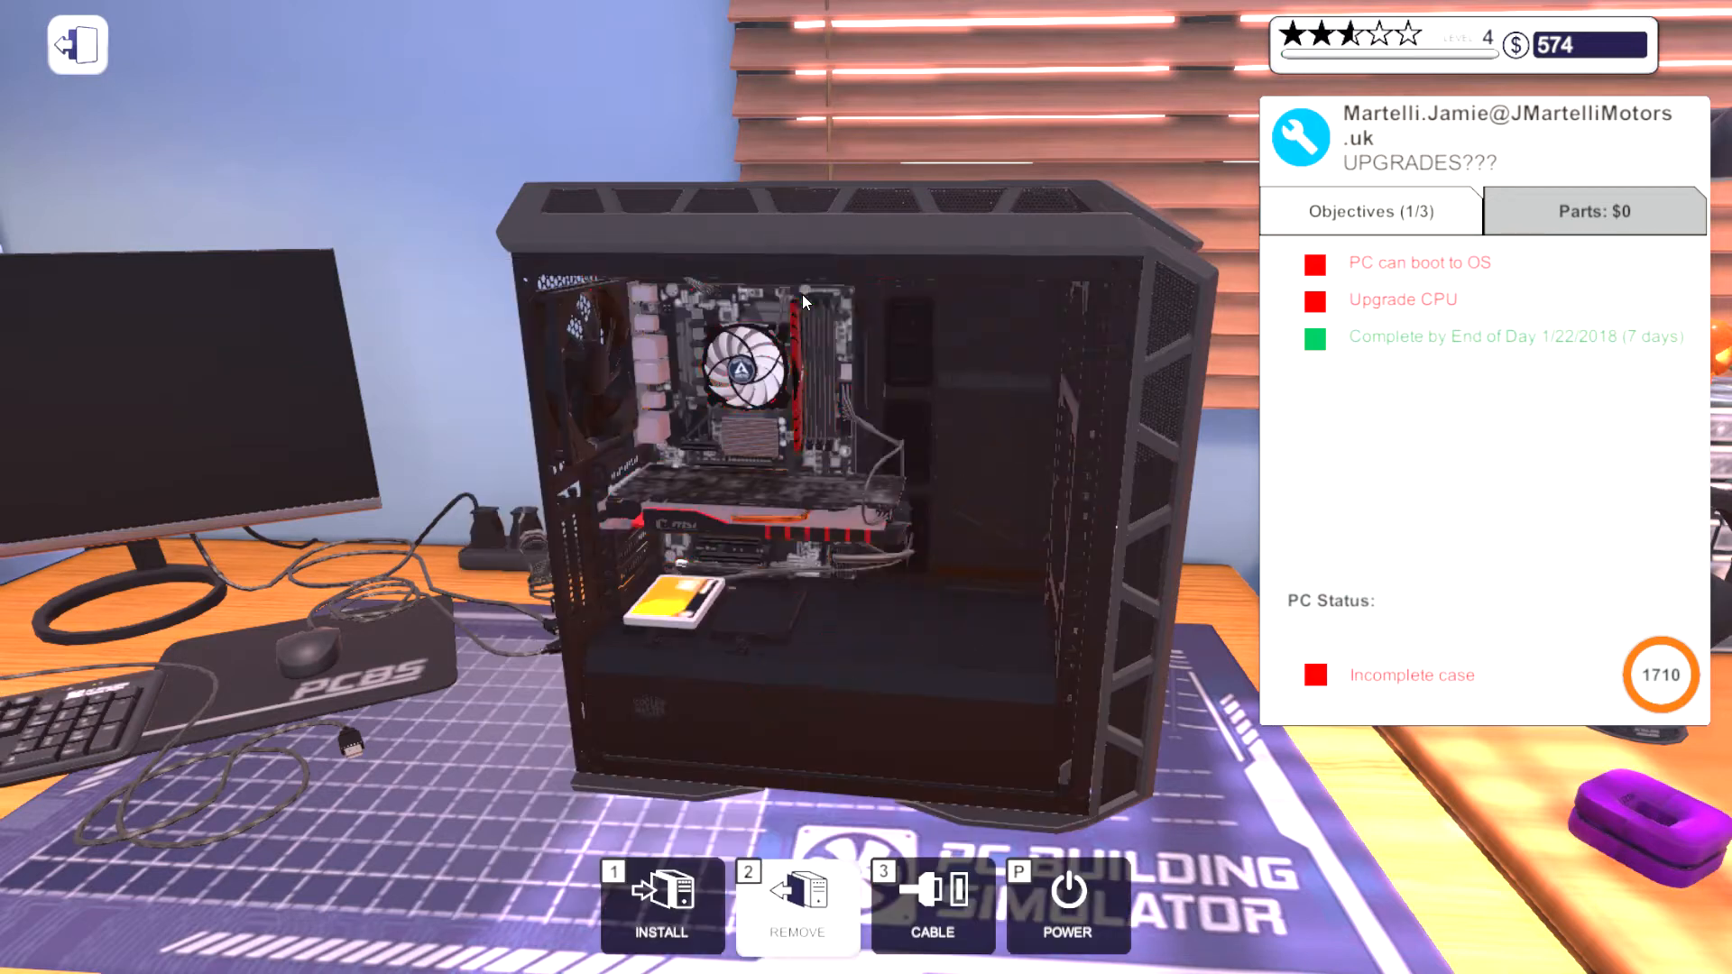
pyautogui.moveTo(764, 386)
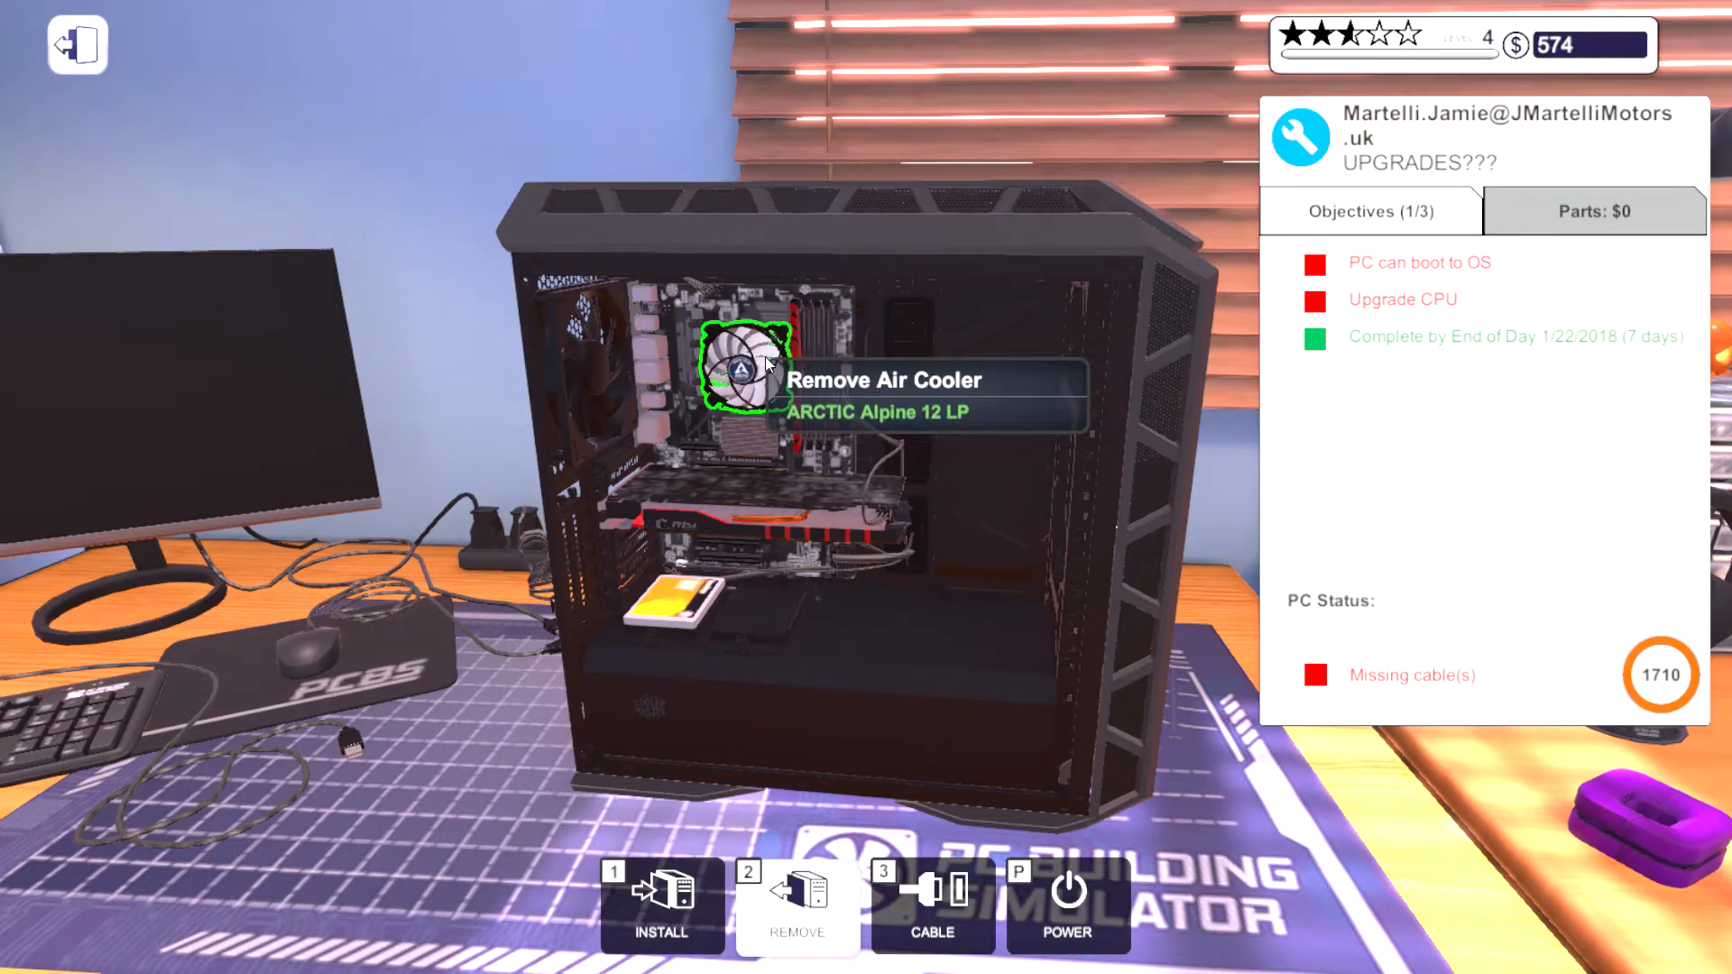
# Step: Remove the ARCTIC Alpine 12 LP cooler and lift the CPU socket shield for the swap
pyautogui.click(745, 370)
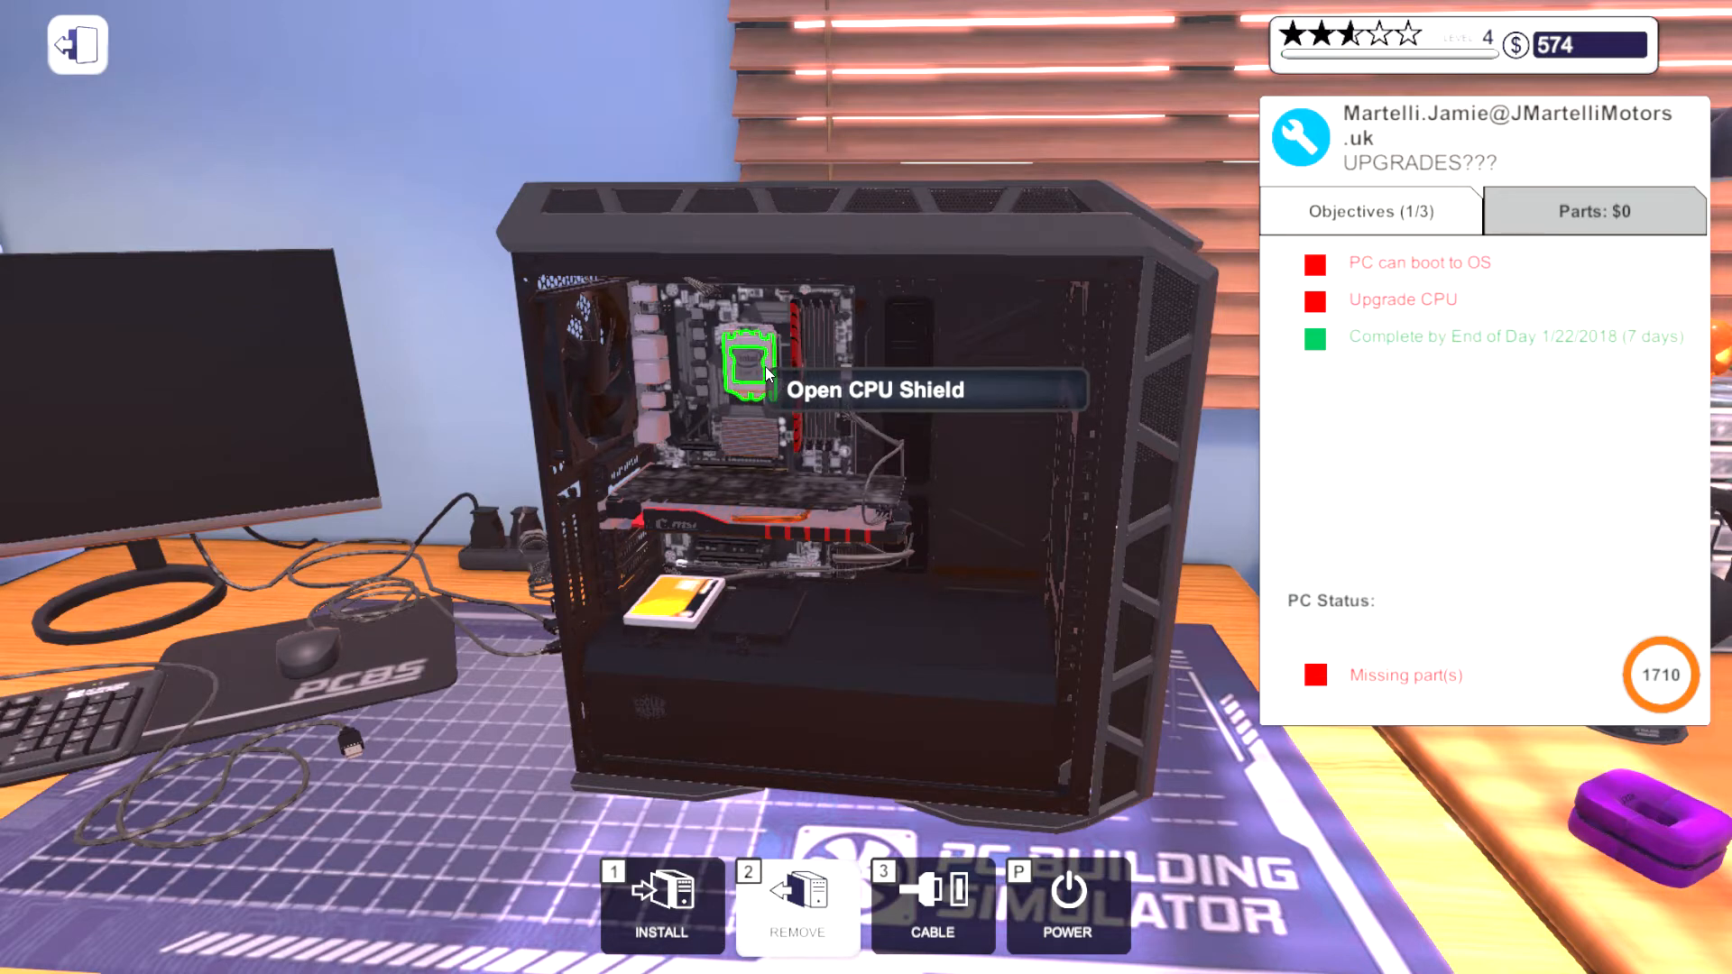
pyautogui.click(747, 370)
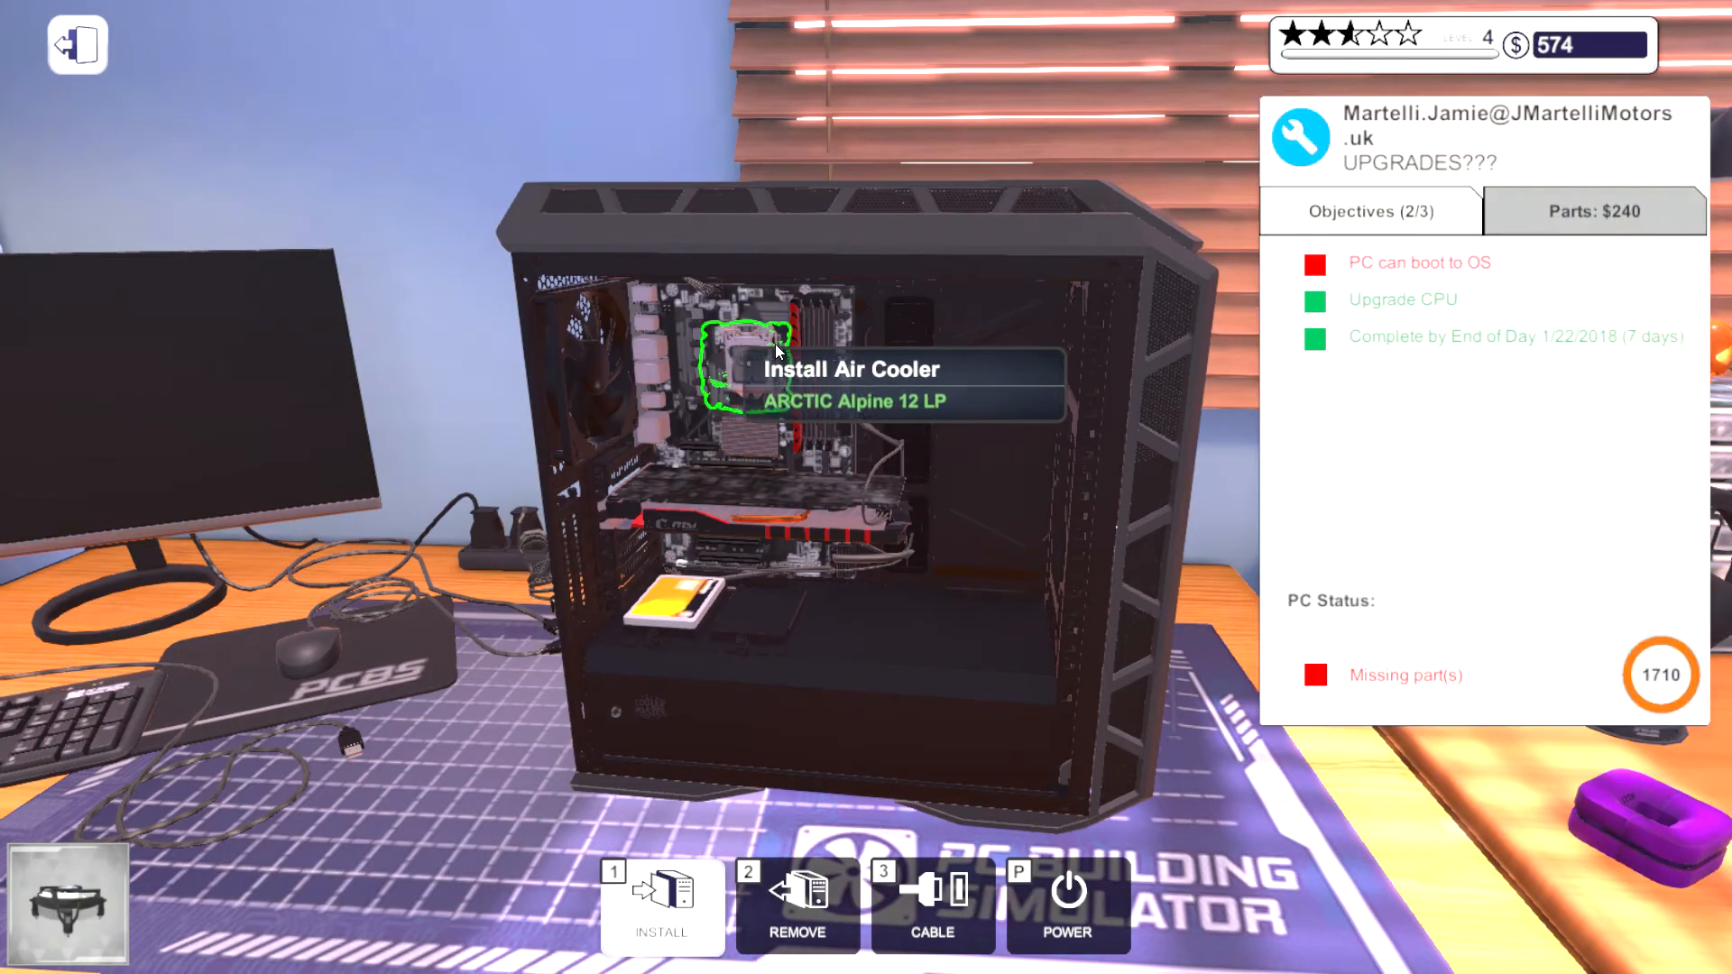
# Step: Reinstall the ARCTIC Alpine 12 LP cooler and power on the PC to boot to desktop
pyautogui.click(743, 365)
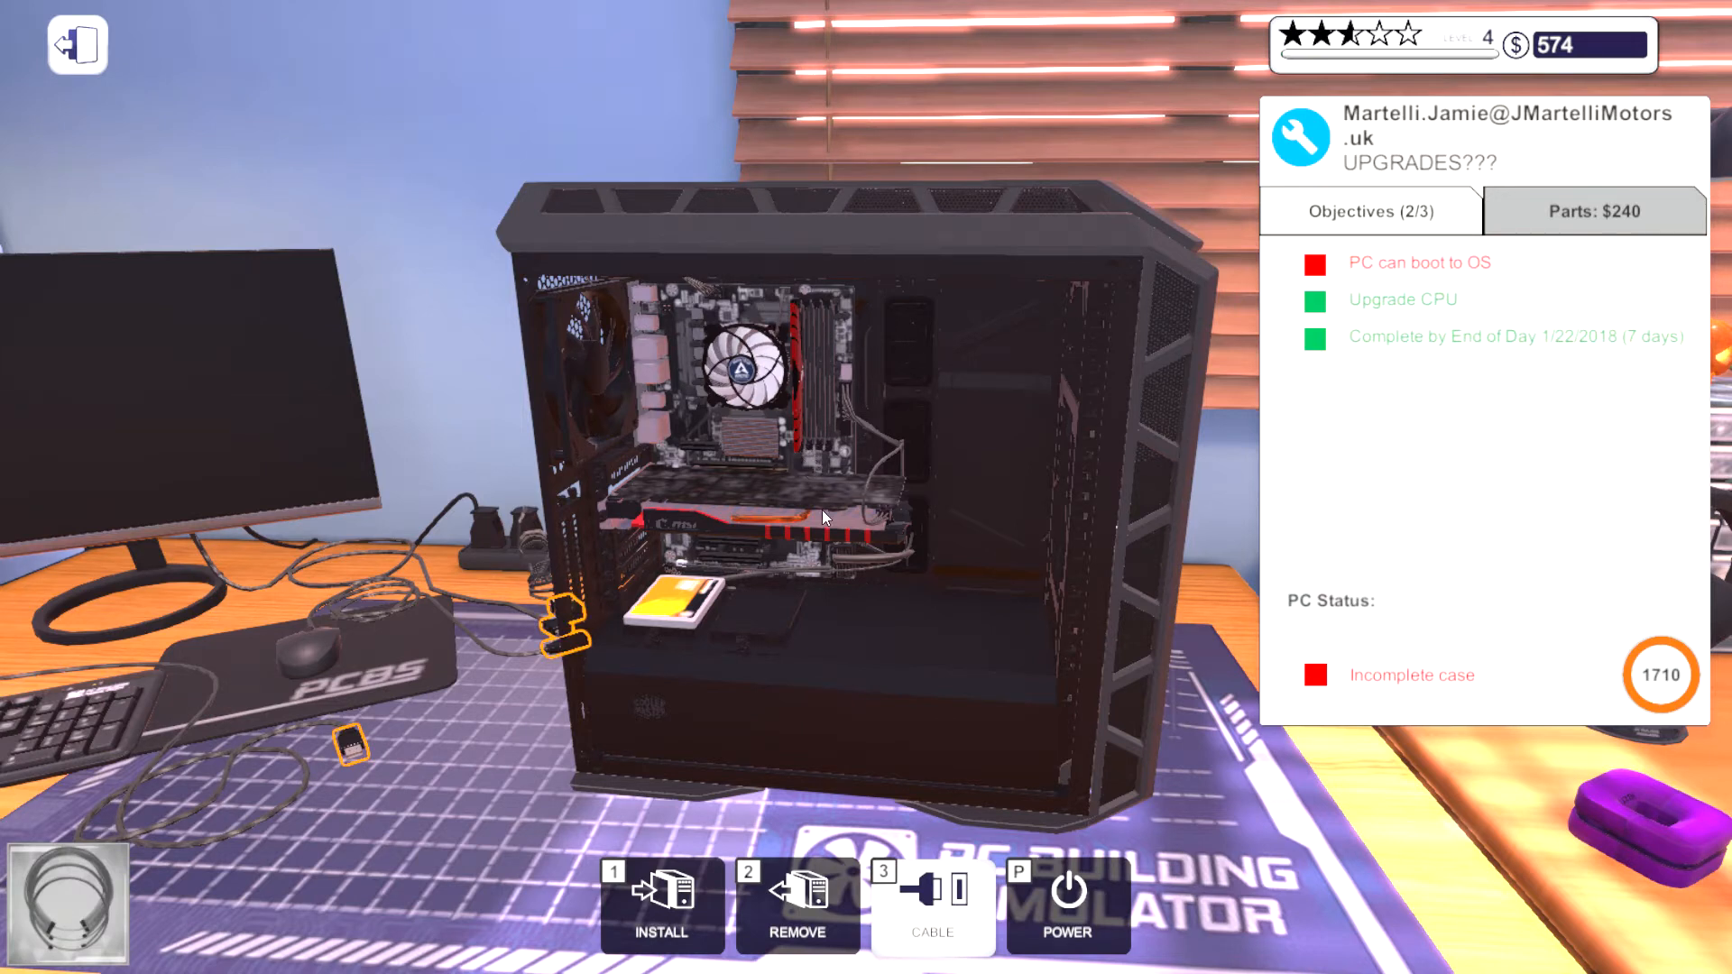
pyautogui.moveTo(731, 732)
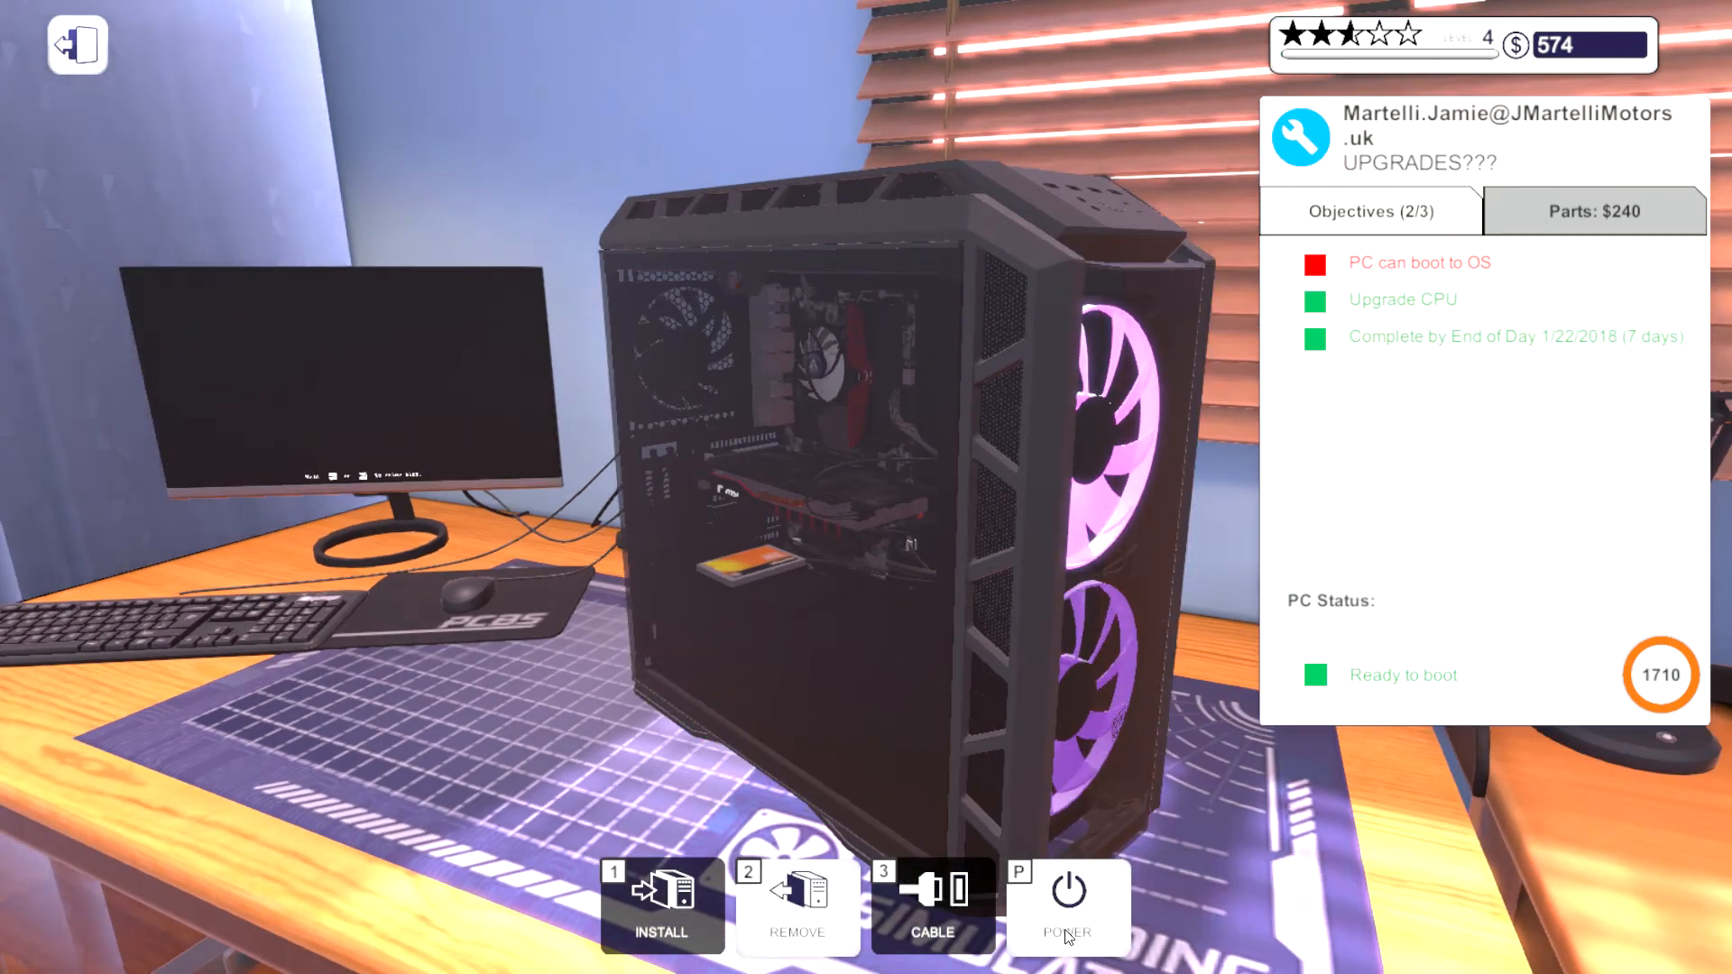
pyautogui.click(1064, 895)
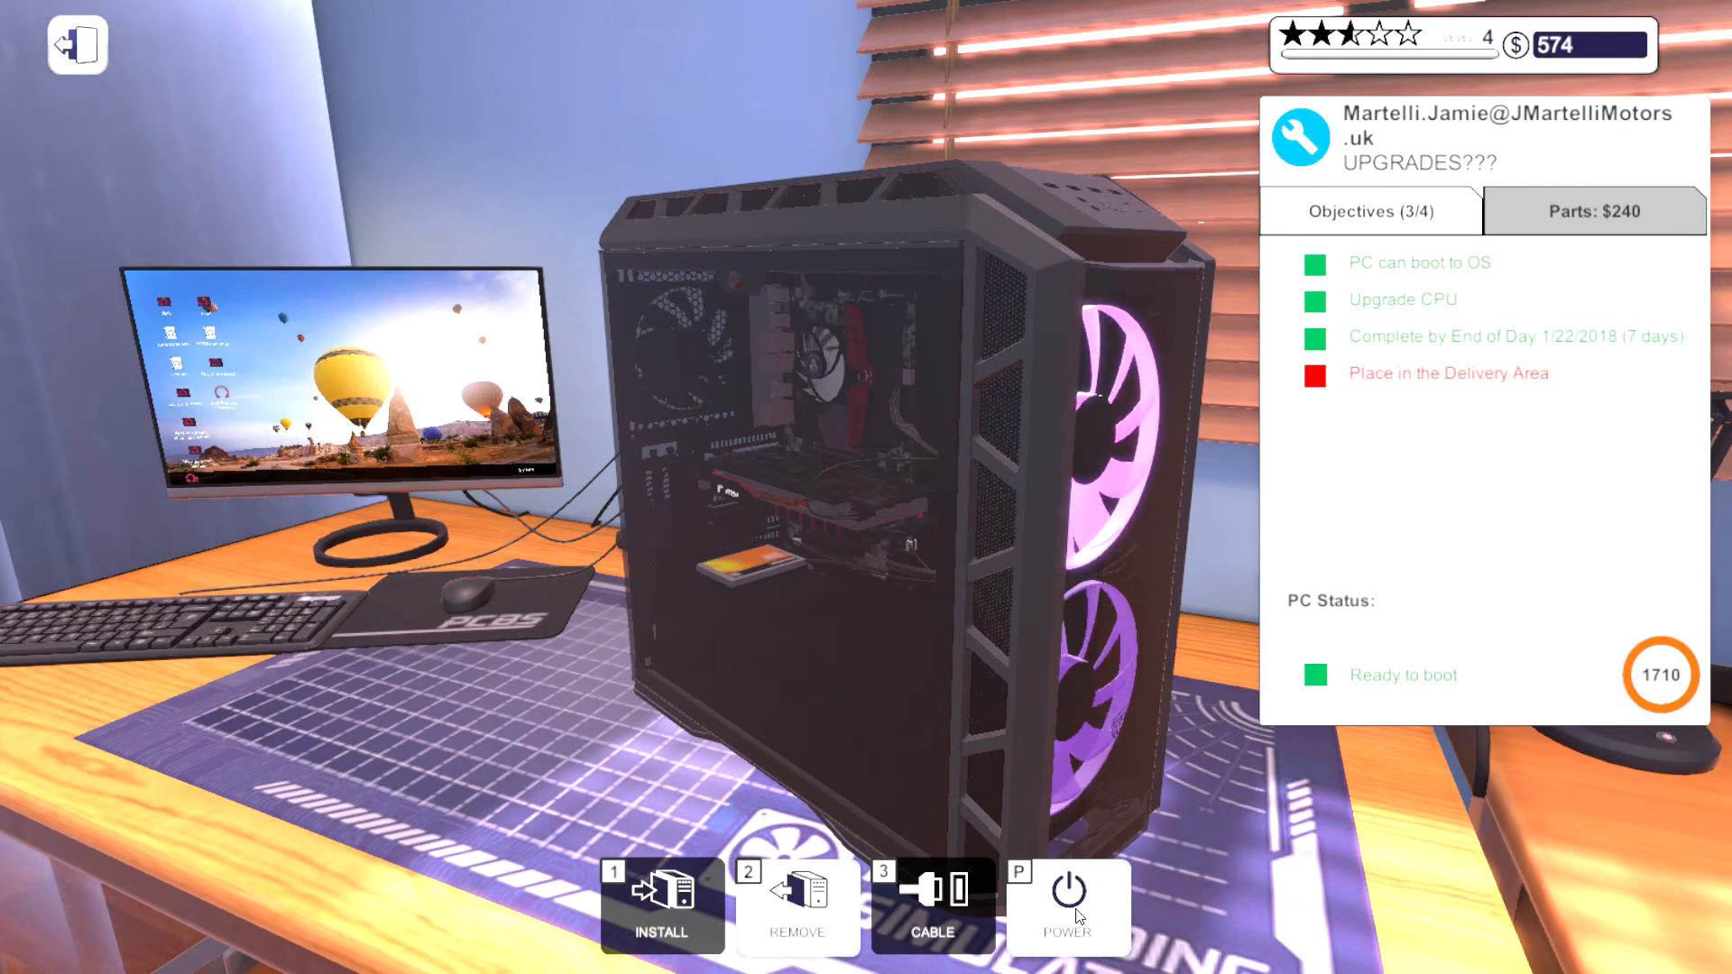
pyautogui.moveTo(1080, 916)
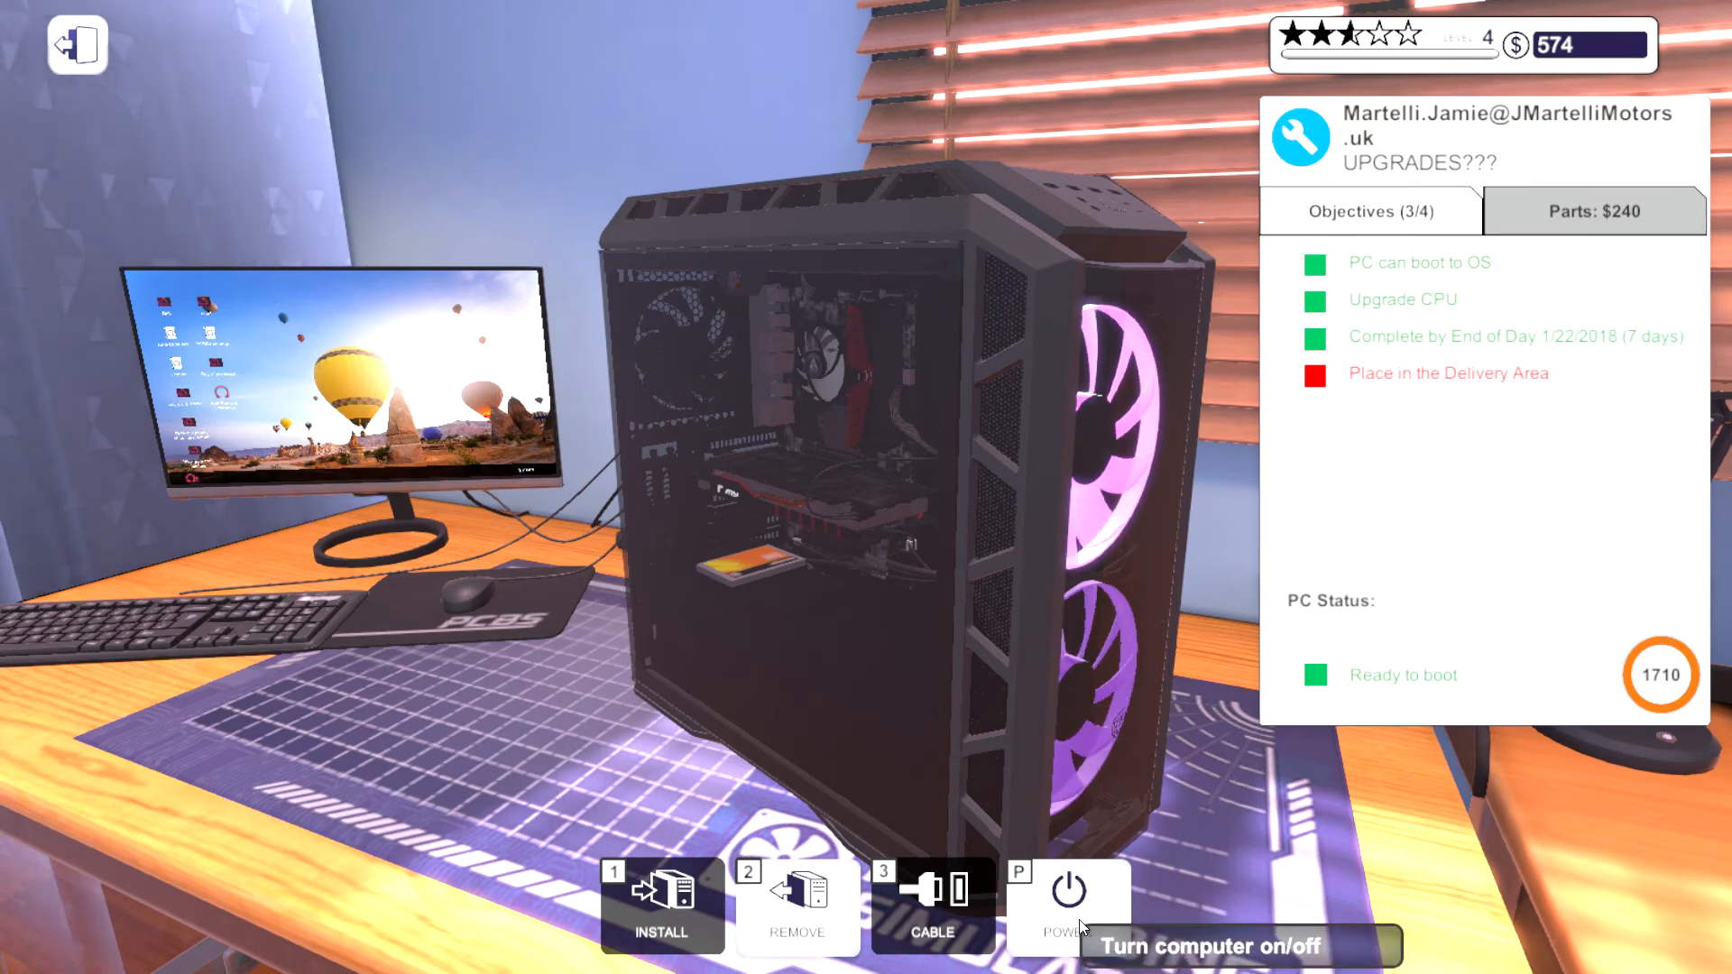